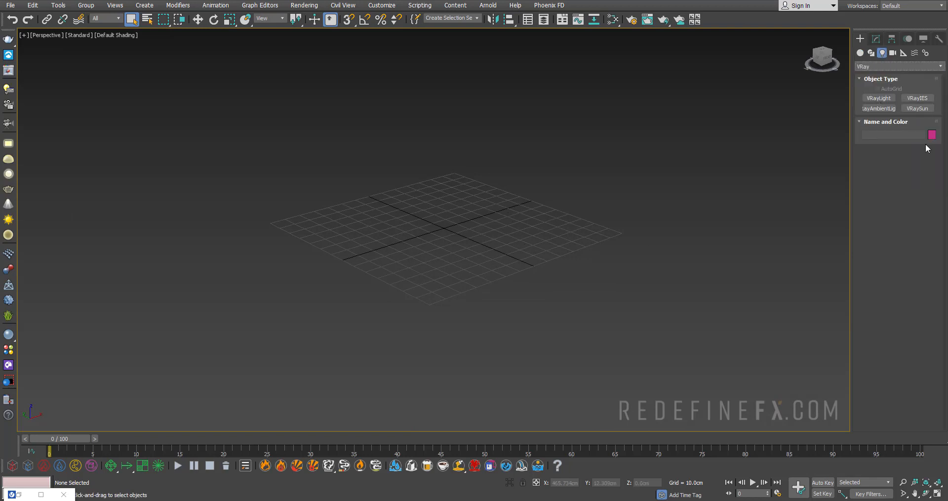
Step: Place a VRaySun light (VRaySun001) in the Perspective viewport
click(916, 107)
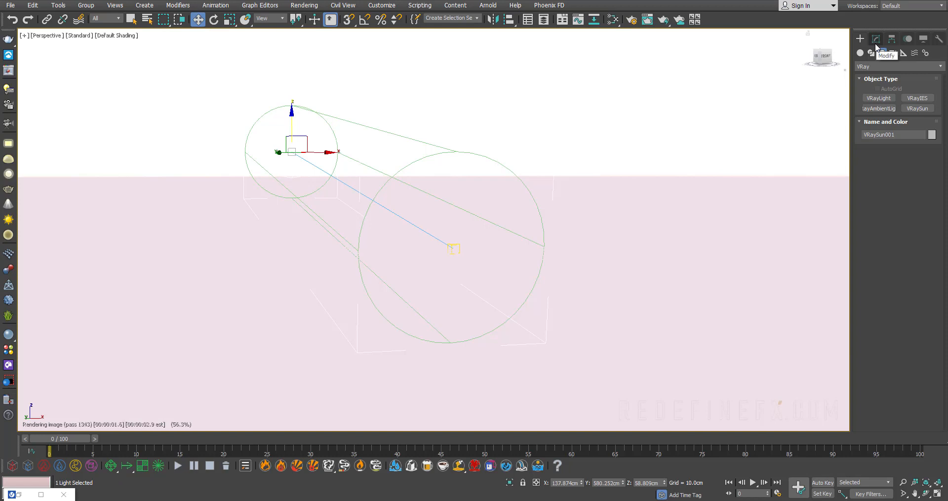
Step: Show VRaySun001's Modify parameters with the intensity multiplier at 1.0
click(876, 39)
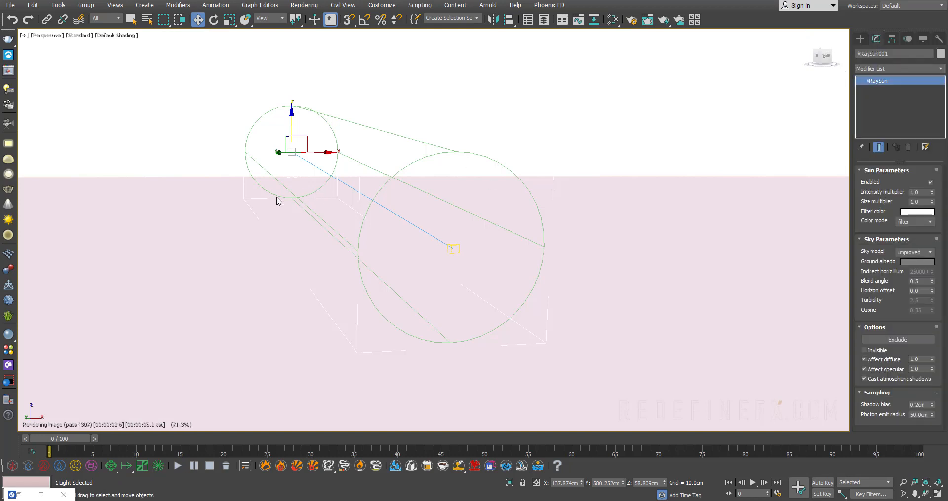
mouse_move(608, 169)
text(0)
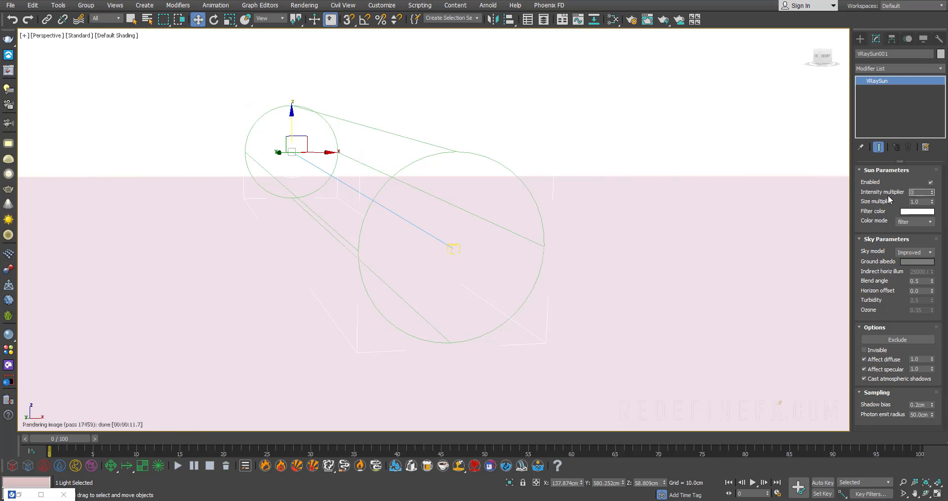
click(930, 192)
text(1)
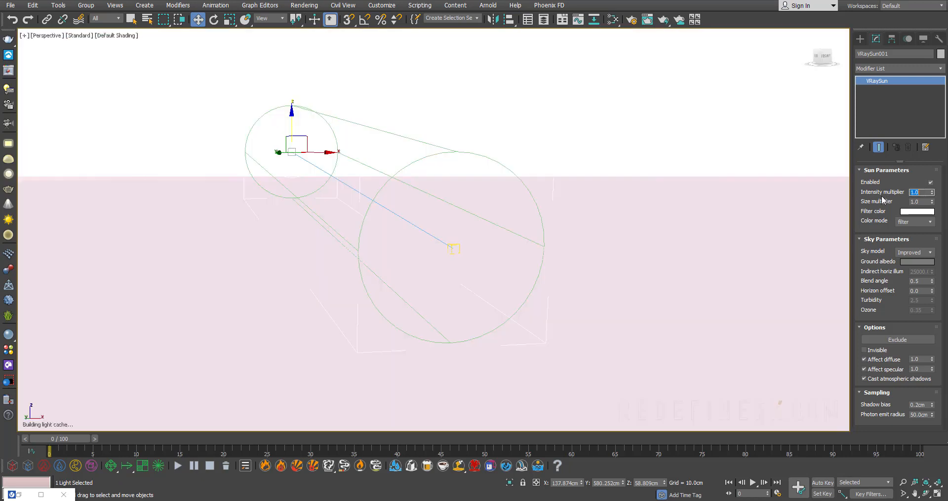
click(304, 5)
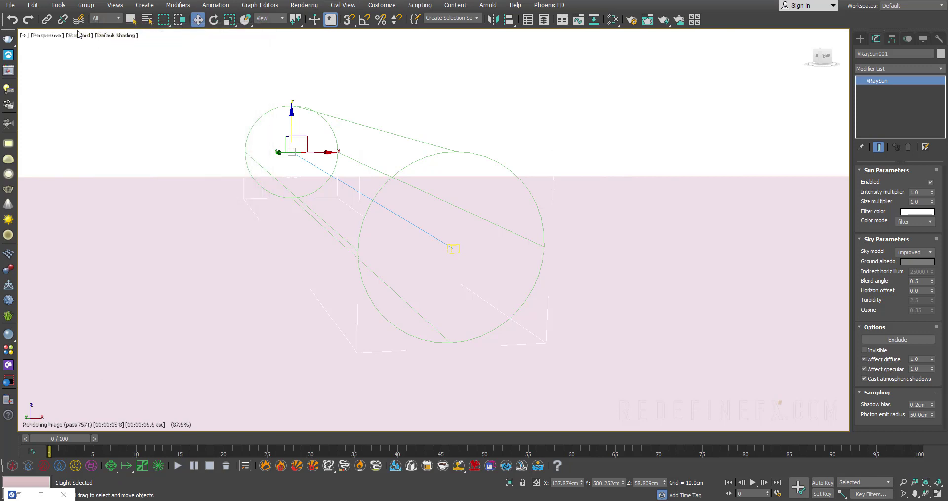
Step: Switch the viewport to V-Ray Viewport IPR and lower the V-Ray exposure F-number to 7
click(77, 35)
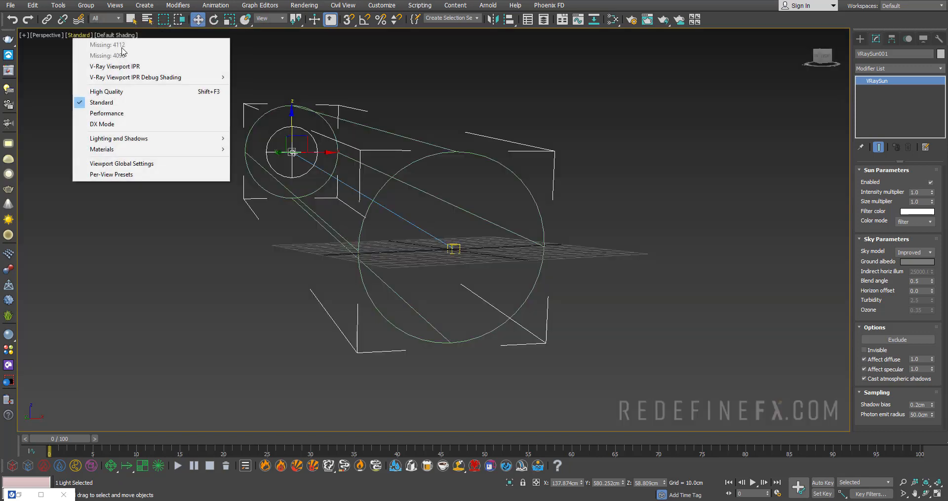
click(107, 91)
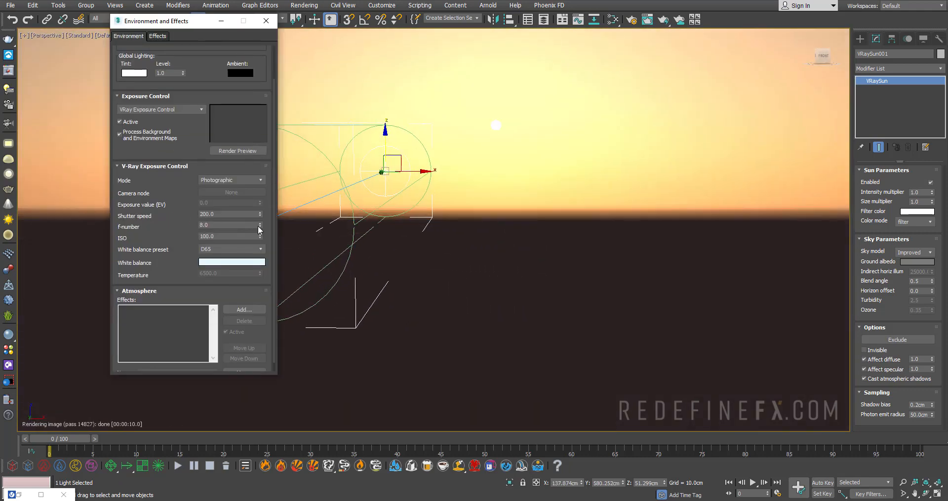
click(261, 227)
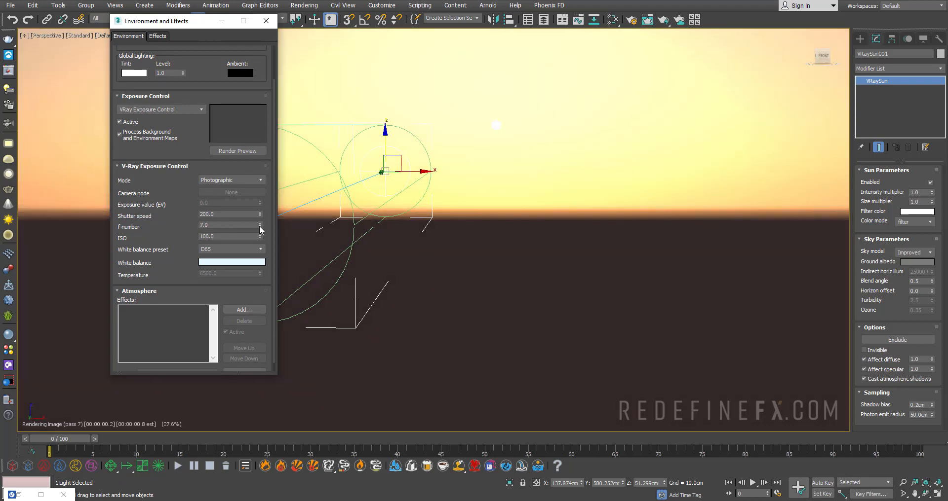
click(260, 227)
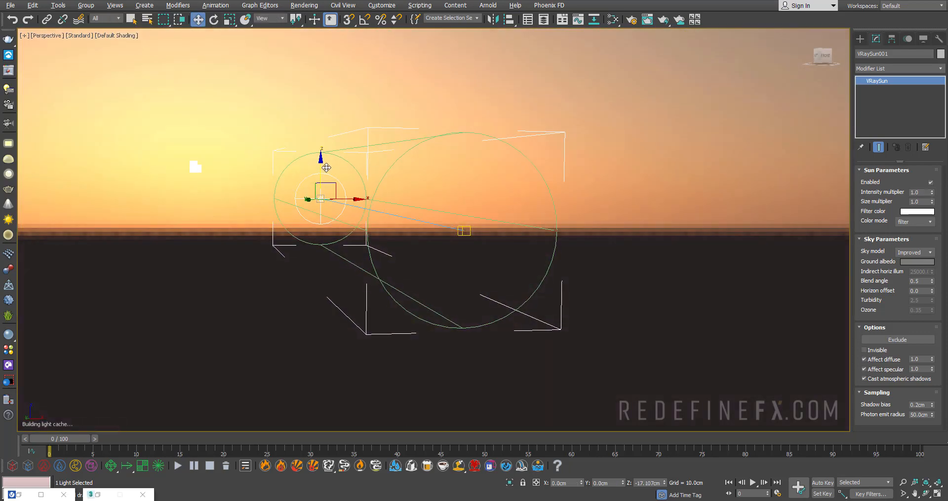
Step: Move the VRaySun down along Z so the sun disc sits just above the horizon
drag(320, 169, 319, 197)
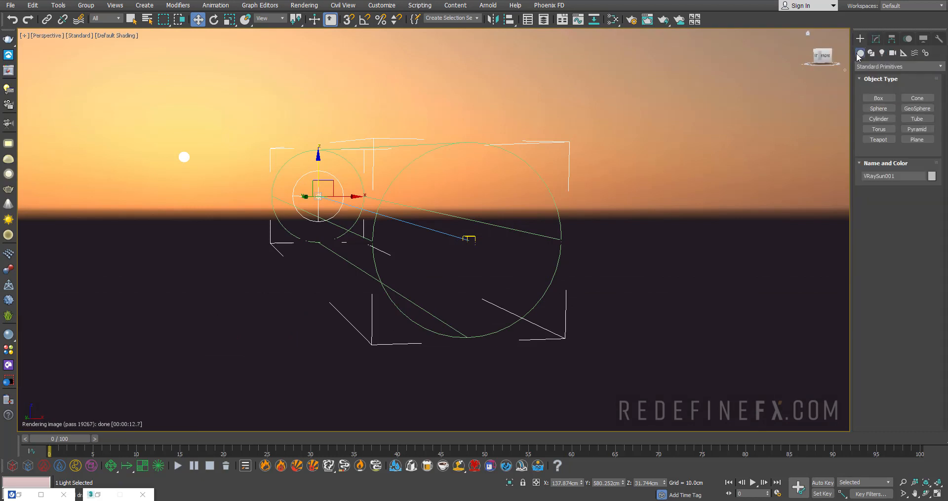
Step: Create a VRayPlane ground and browse the library's Ground materials to Sand_A01_200cm
click(898, 66)
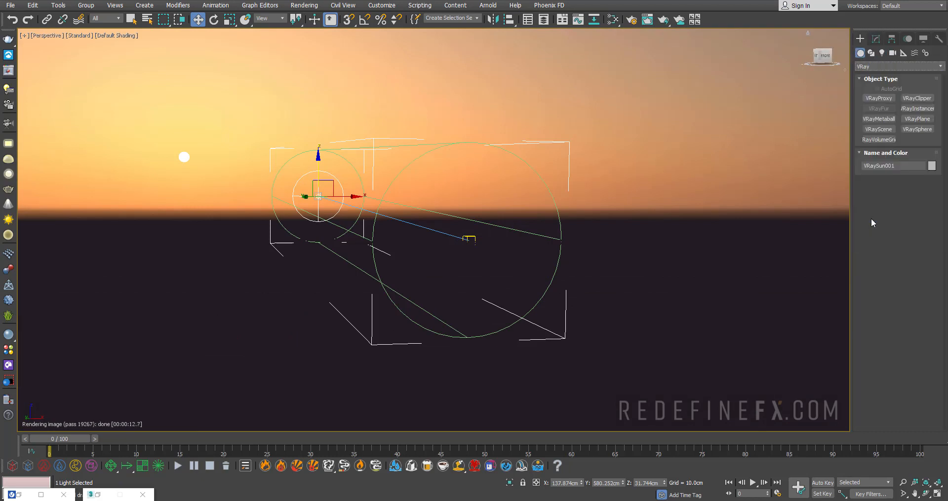
click(917, 118)
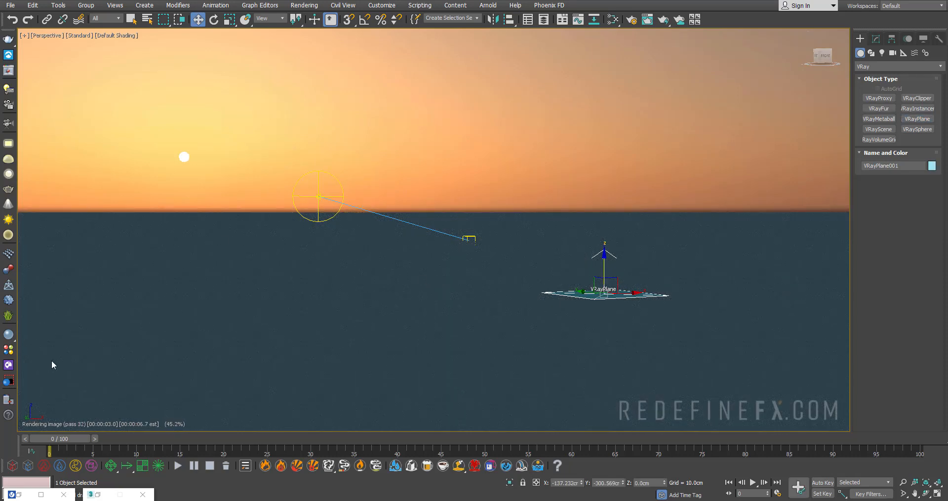
mouse_move(130, 195)
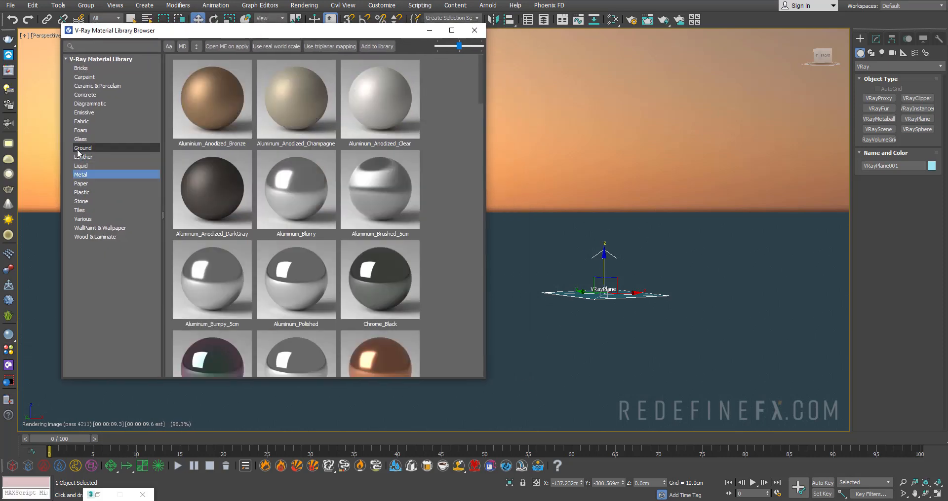
click(83, 147)
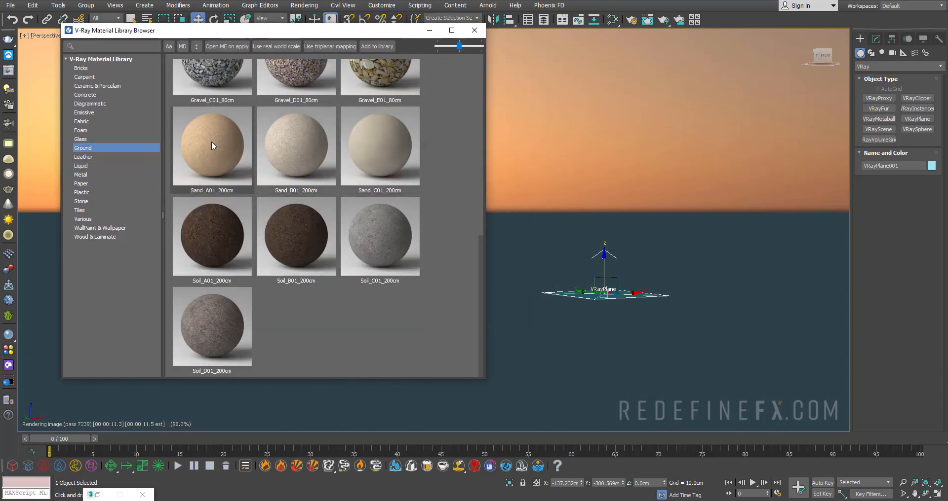
right_click(213, 145)
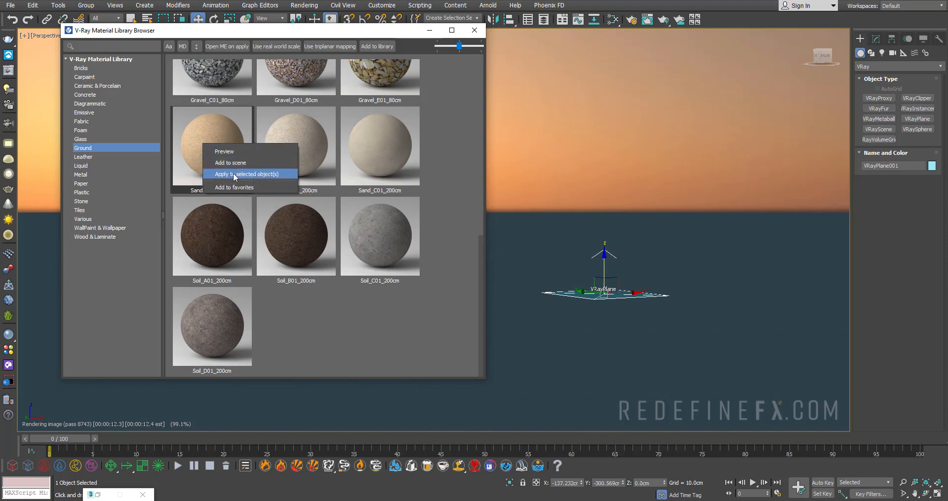
click(248, 174)
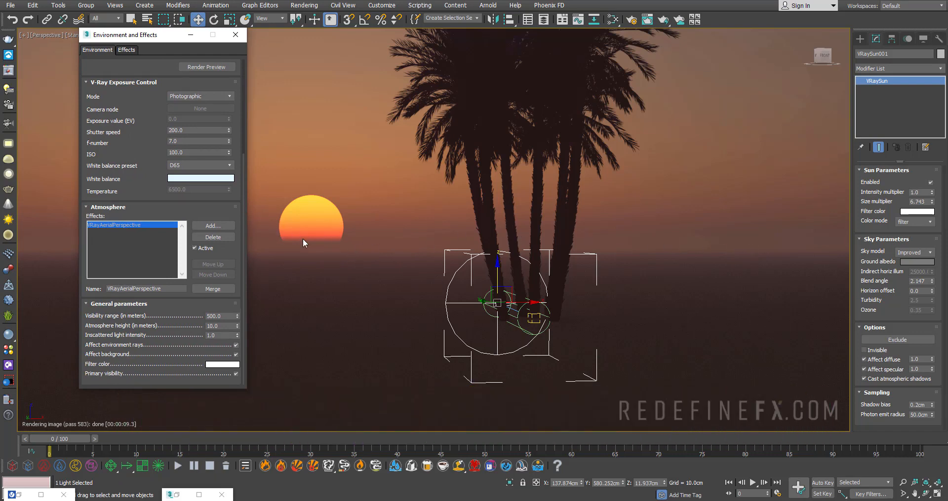
mouse_move(339, 225)
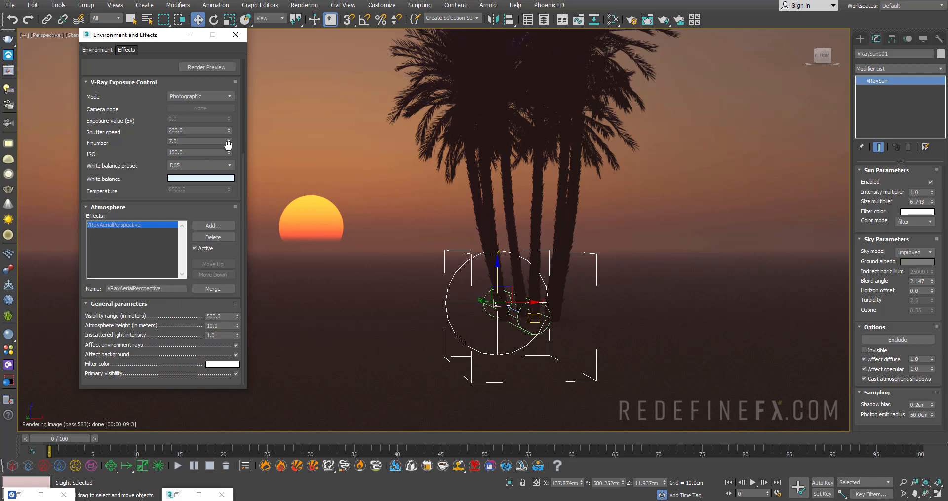
Step: Close Environment and Effects and lower the sun so its disc turns deep red
click(236, 34)
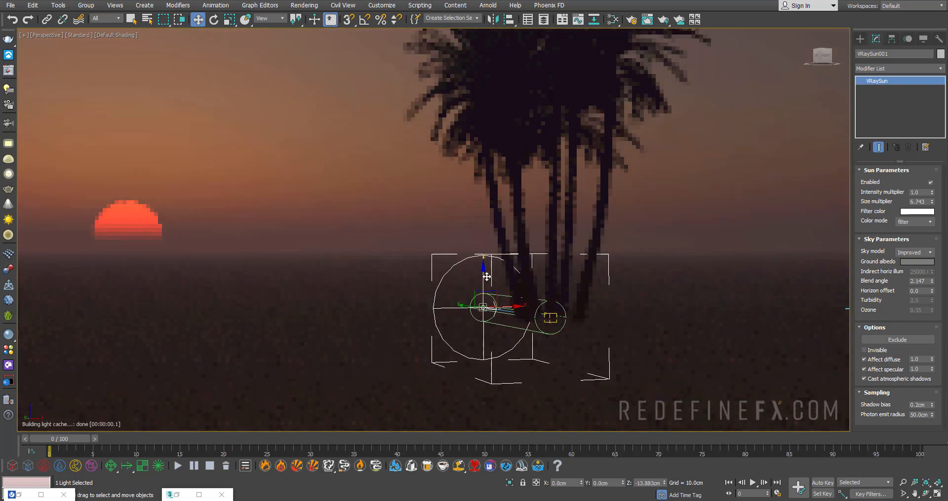
Step: Move the VRaySun up along Z so the bright disc sits well above the horizon
drag(485, 276, 486, 270)
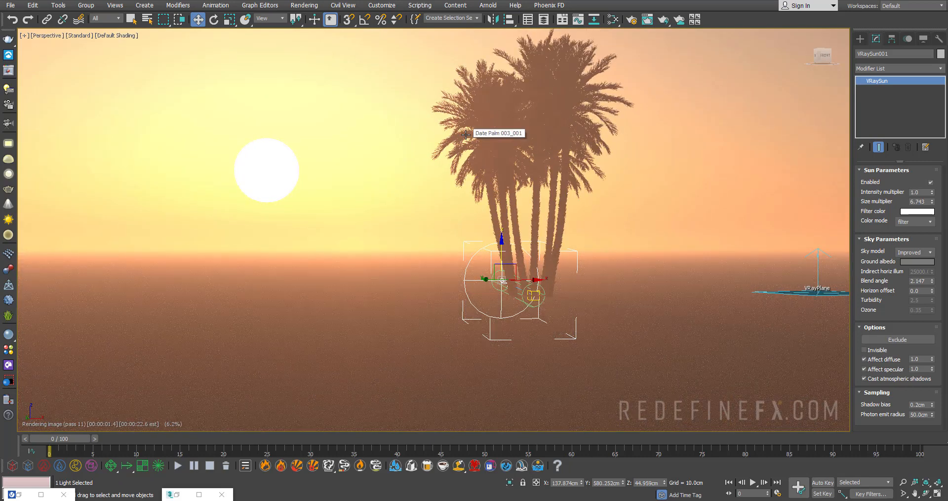
mouse_move(422, 208)
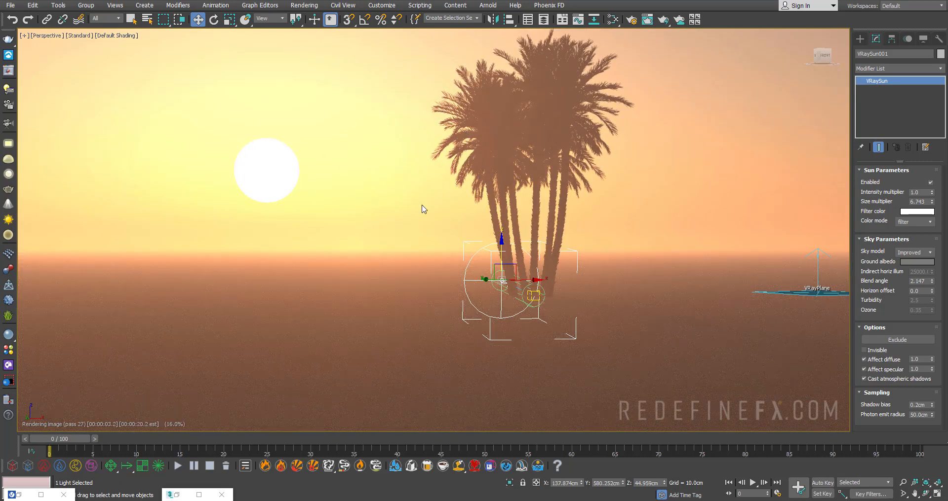